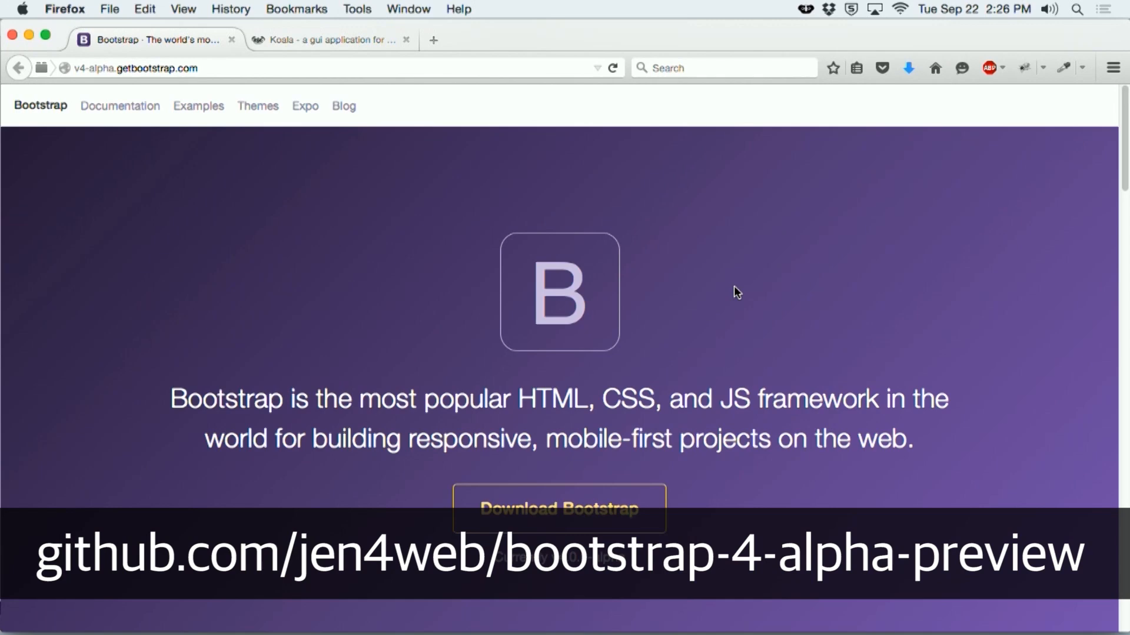
Scroll _variables.scss down to the Colors section showing the gray and $brand-primary defaults.
click(328, 40)
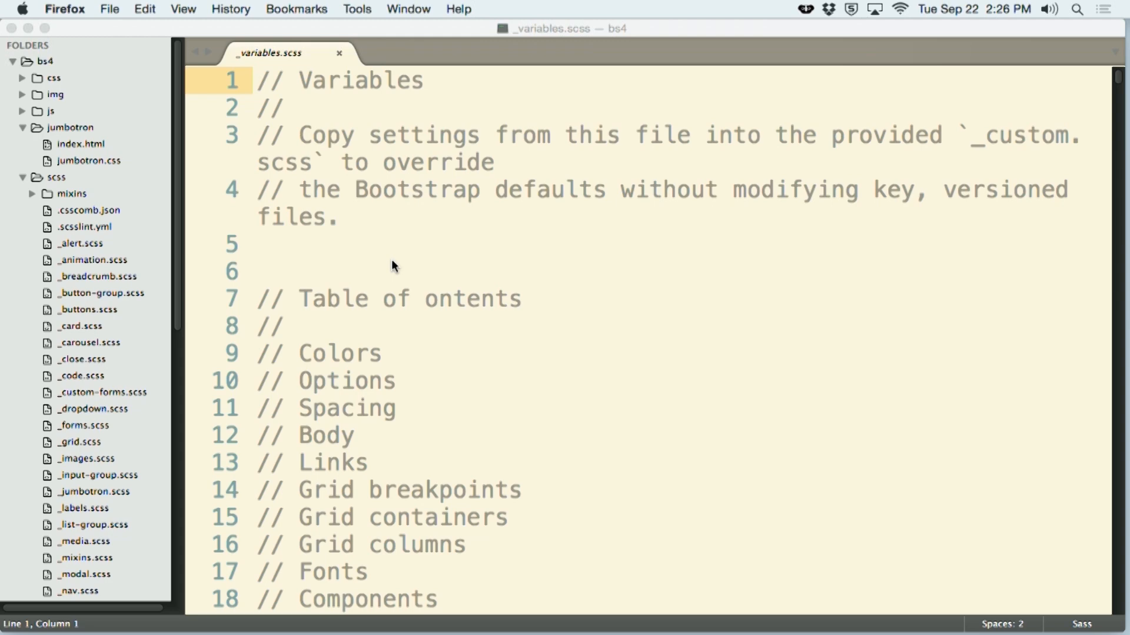
mouse_move(107, 47)
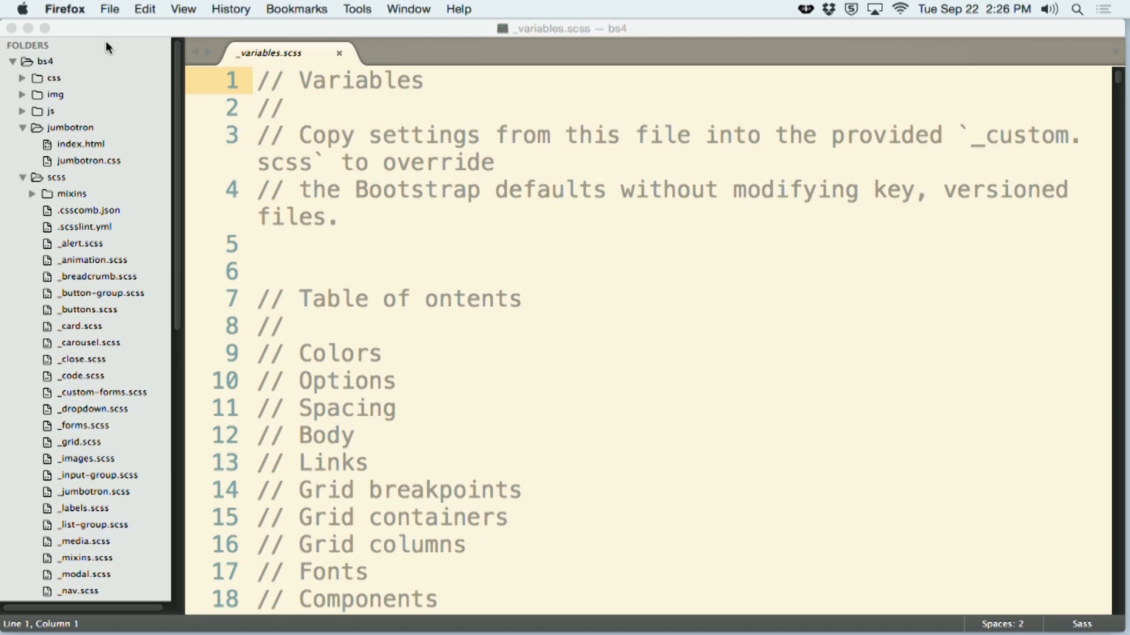
mouse_move(102, 185)
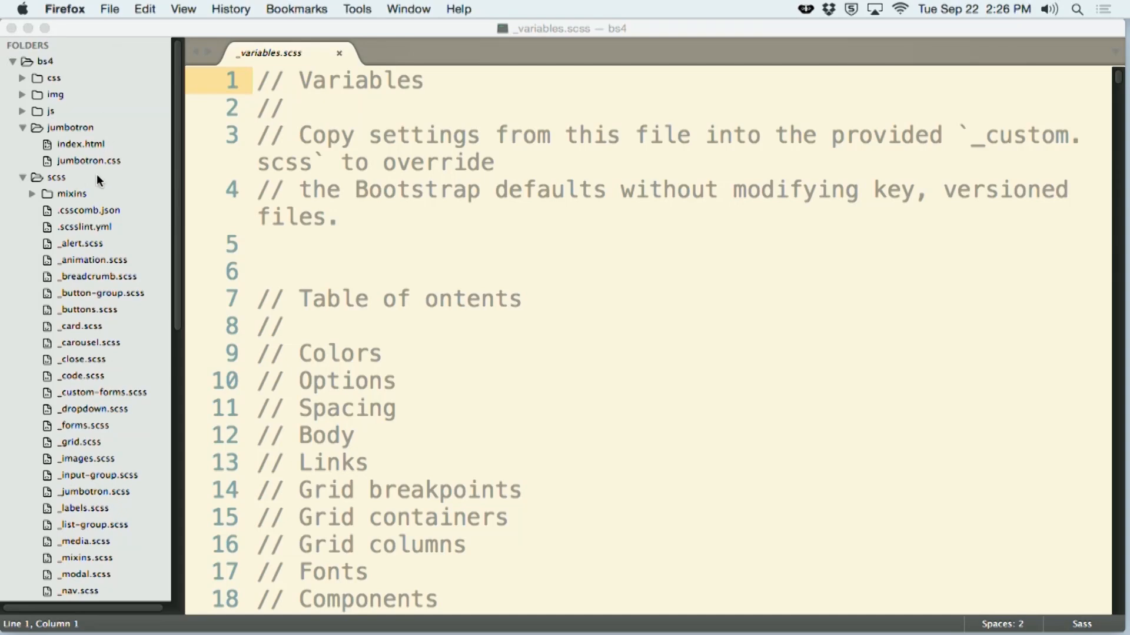
scroll(down, 3)
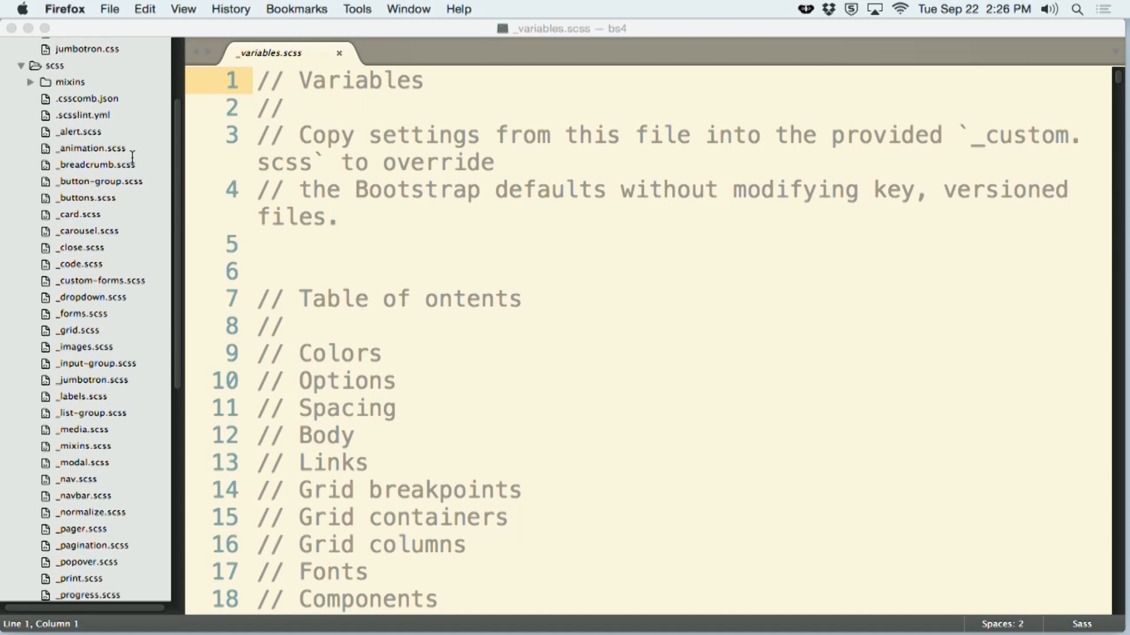
scroll(down, 3)
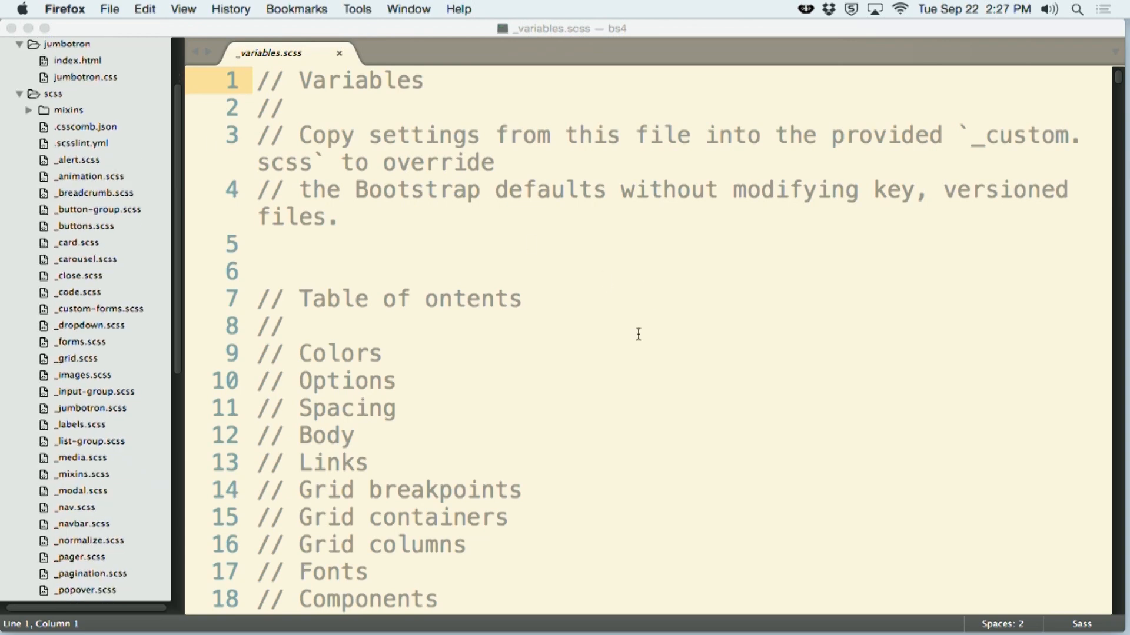
scroll(down, 3)
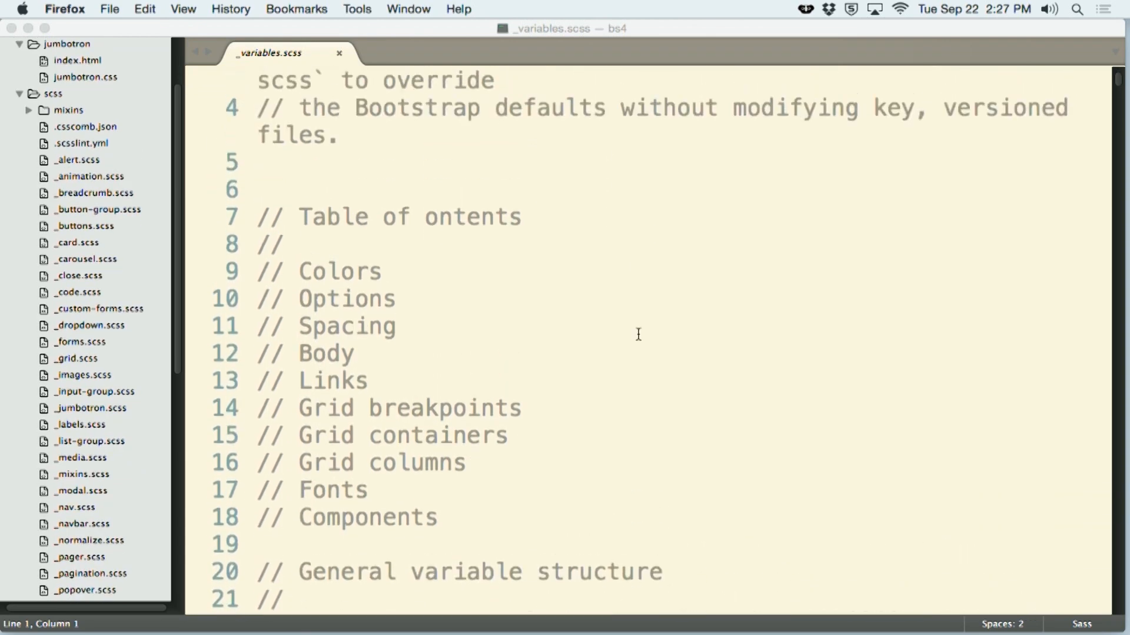
scroll(up, 3)
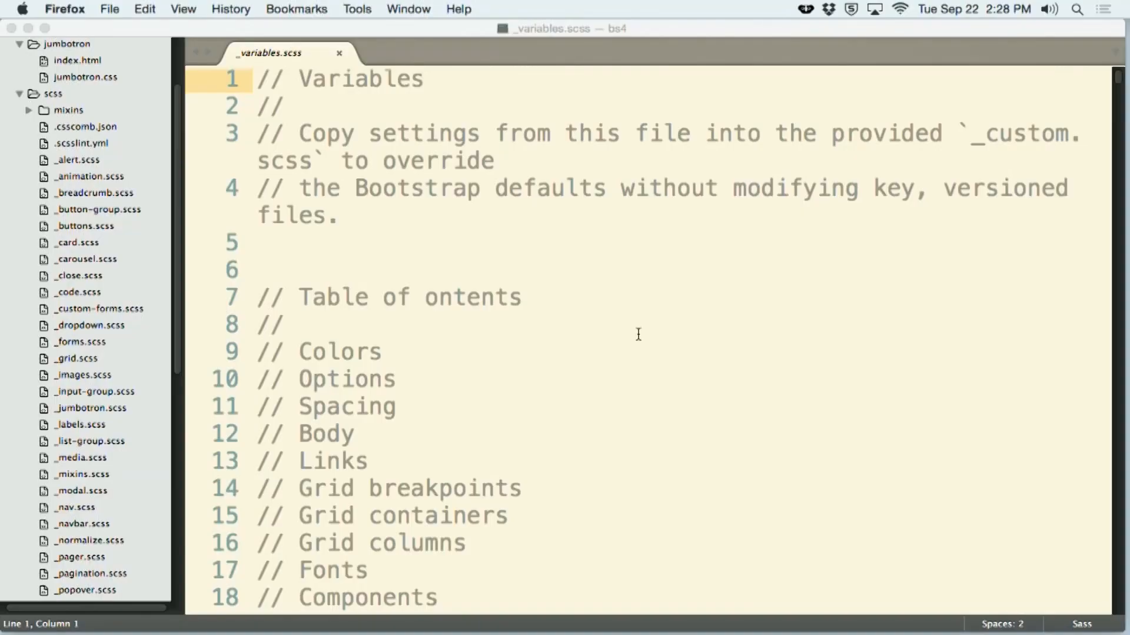
scroll(down, 3)
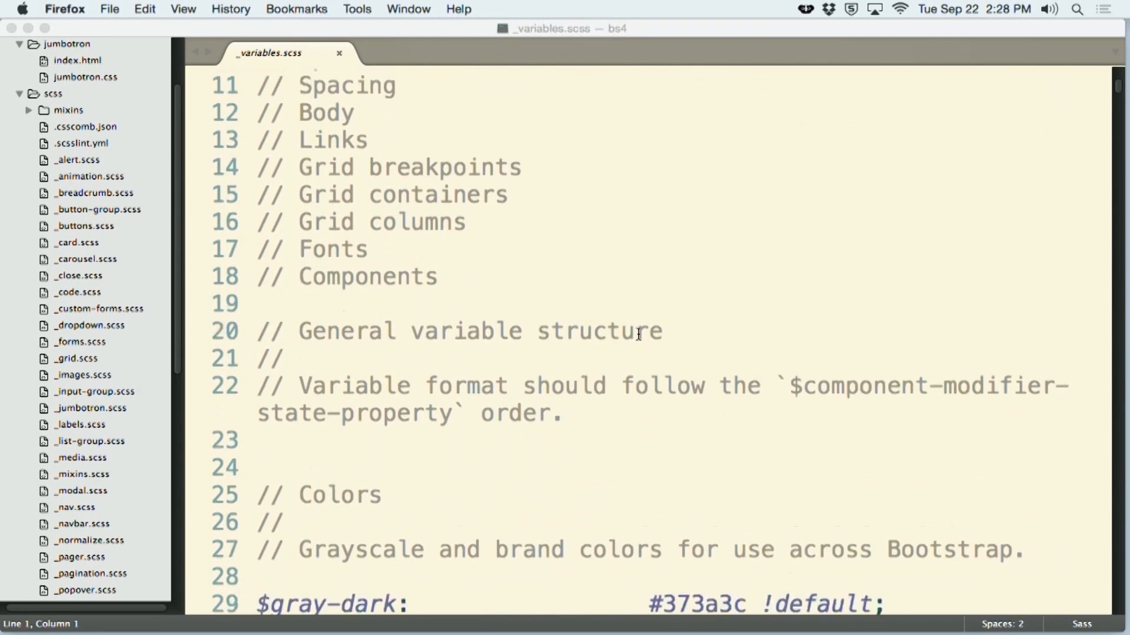
scroll(down, 3)
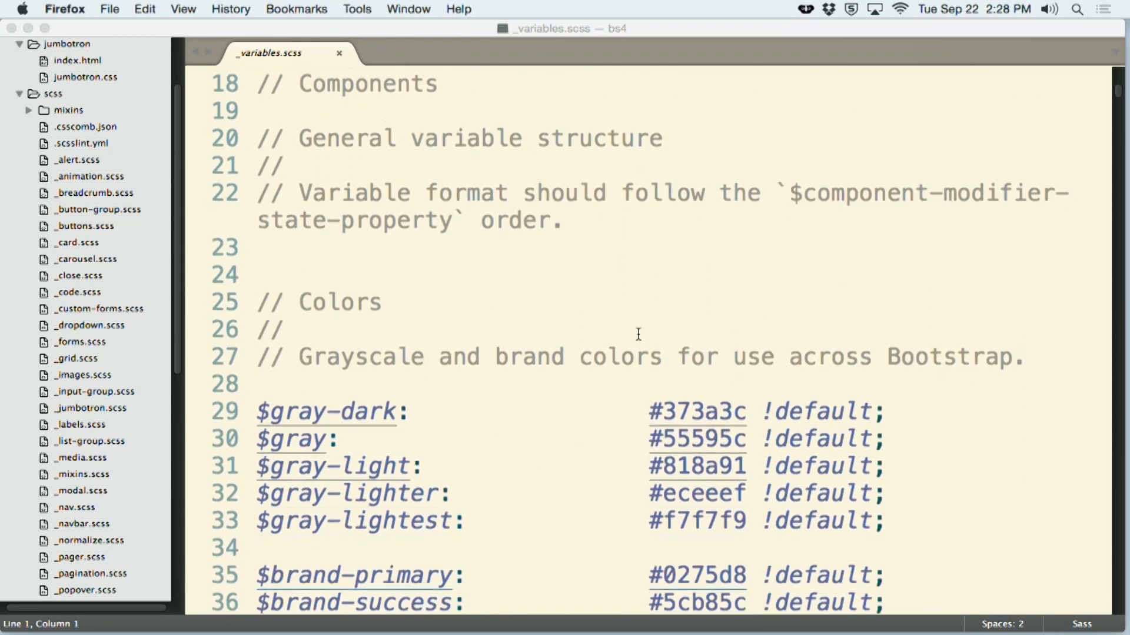
scroll(down, 3)
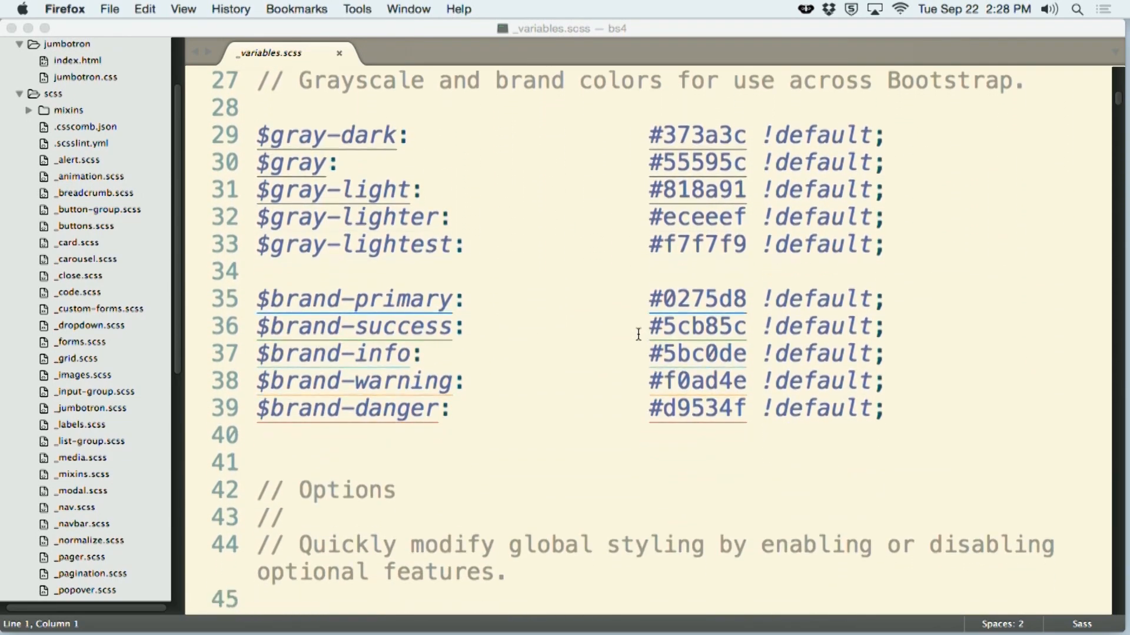
scroll(down, 3)
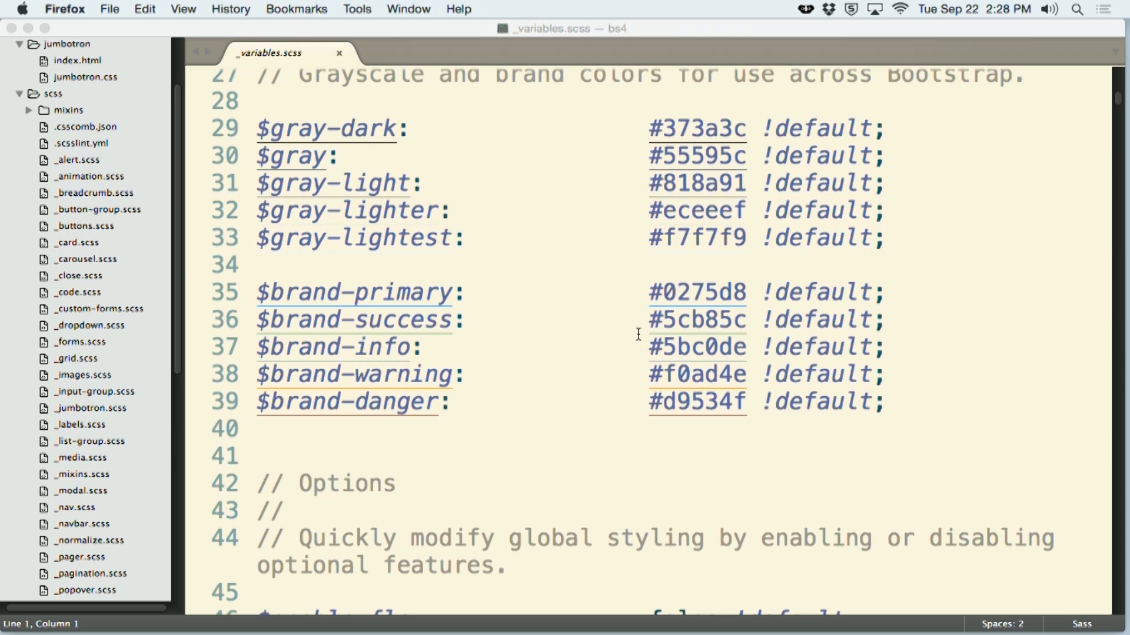
mouse_move(638, 328)
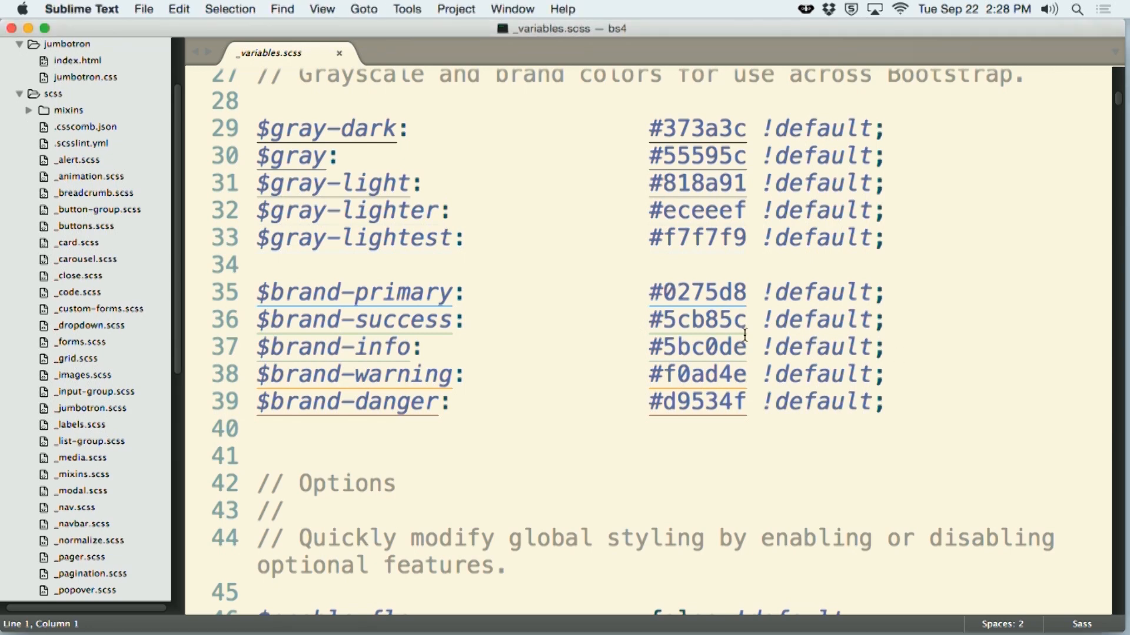
Change $brand-primary to red; leaving the original #0275d8 as a trailing // comment.
double_click(696, 292)
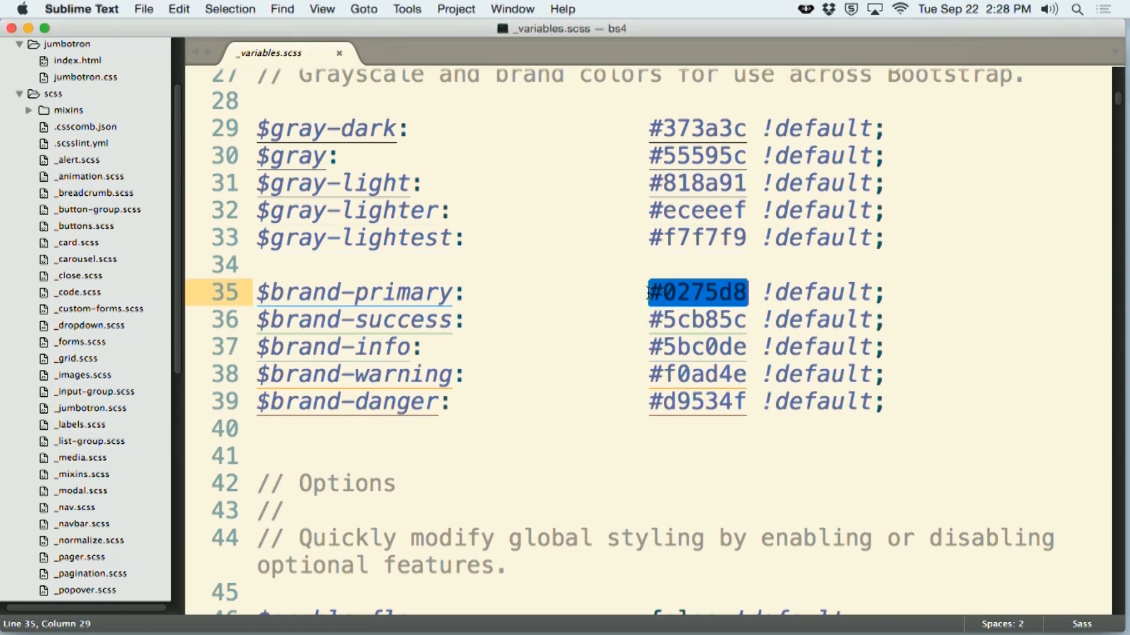
text(//)
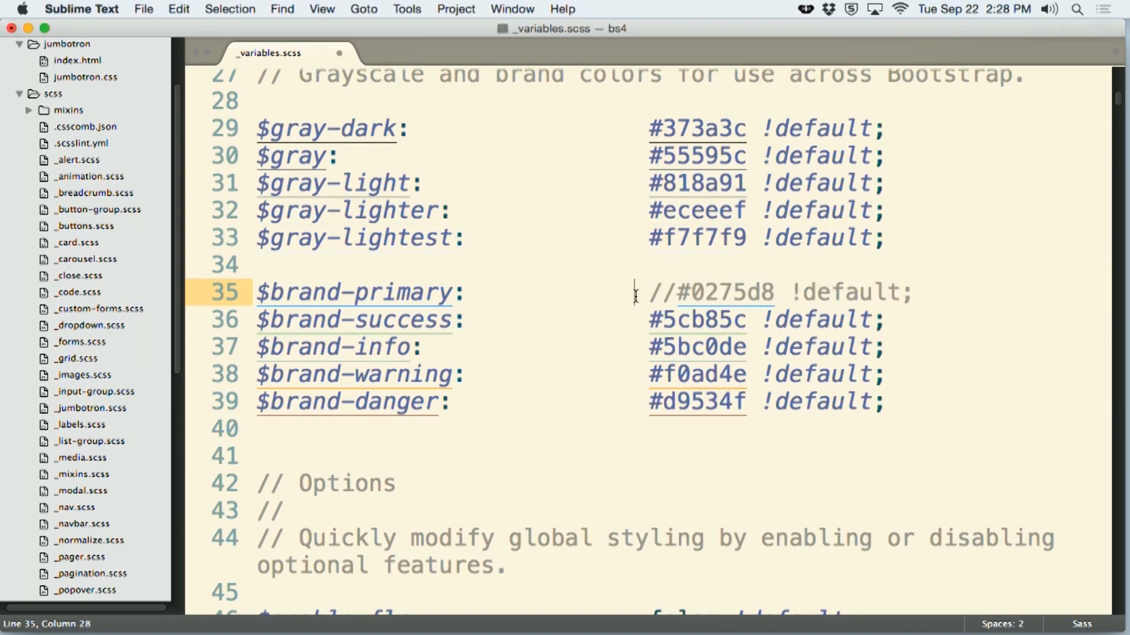
click(650, 292)
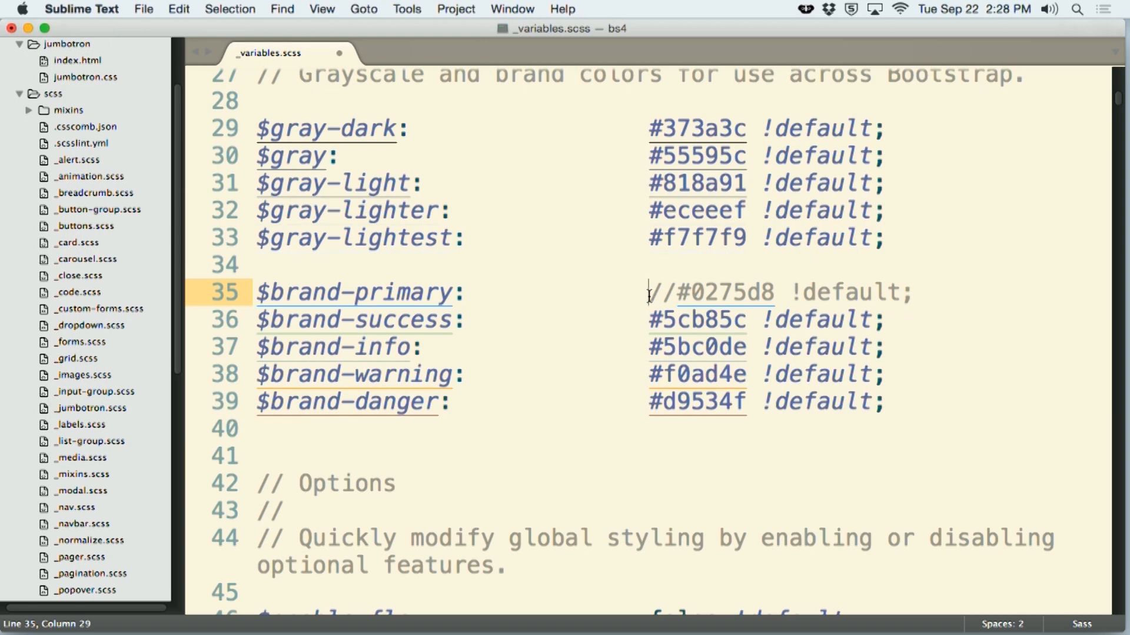
text(red;)
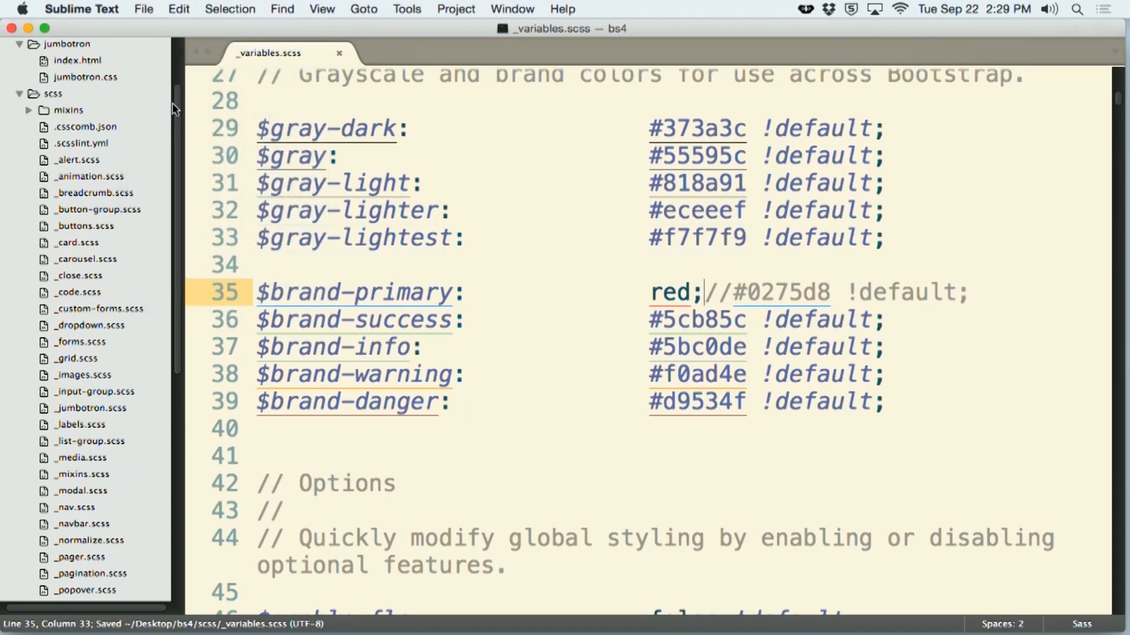
mouse_move(931, 608)
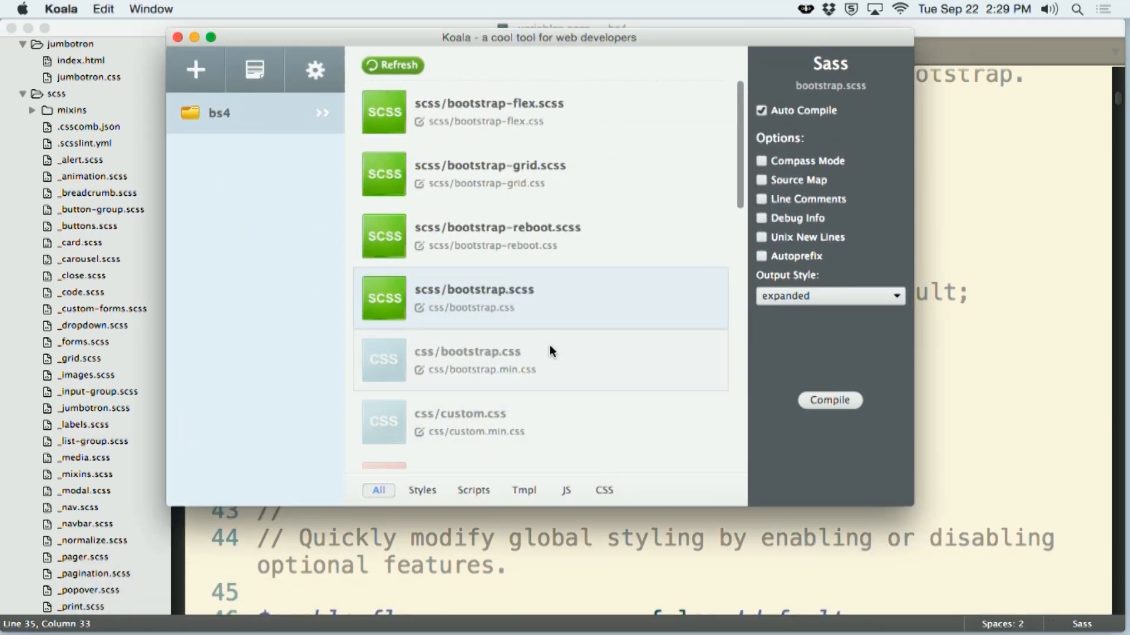
mouse_move(537, 303)
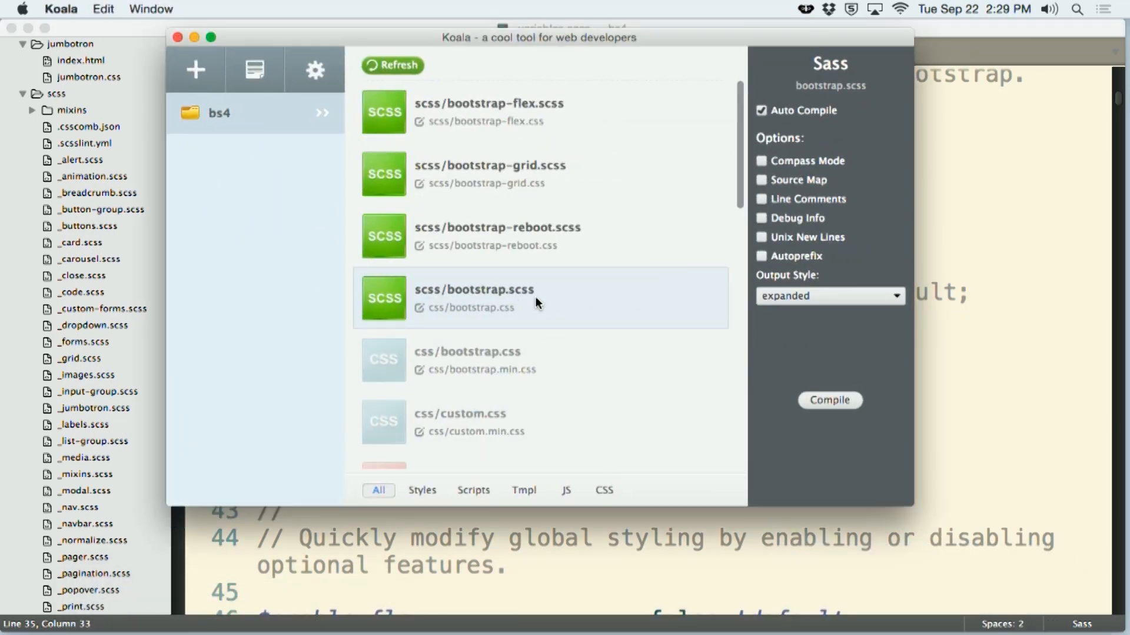
mouse_move(545, 306)
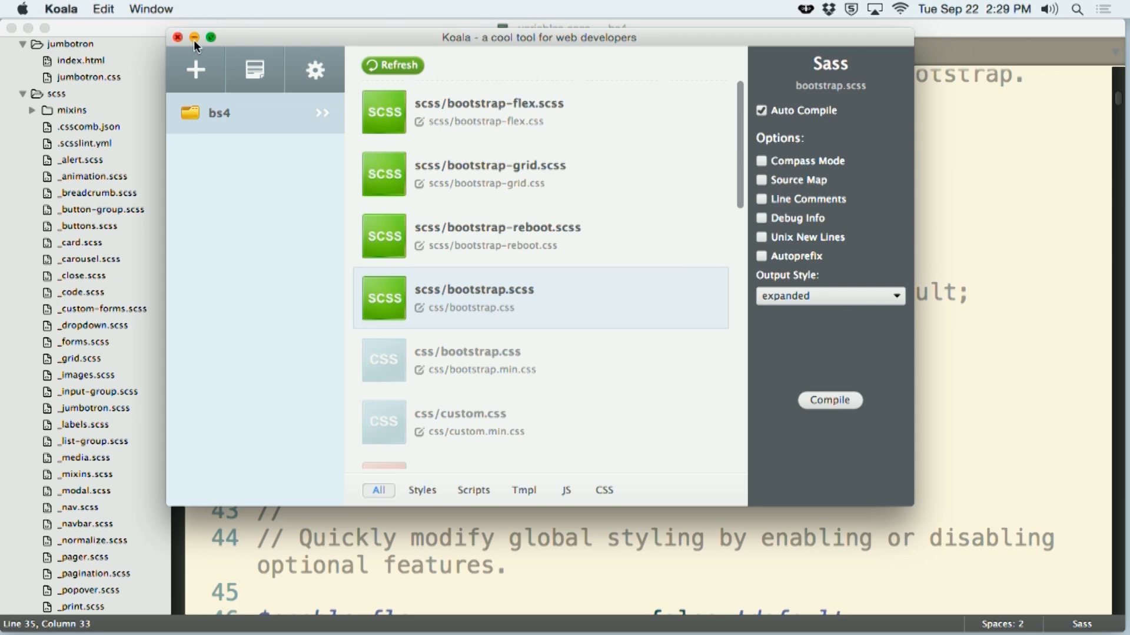
Minimize the Koala compiler window so the editor with index.html shows again.
click(176, 36)
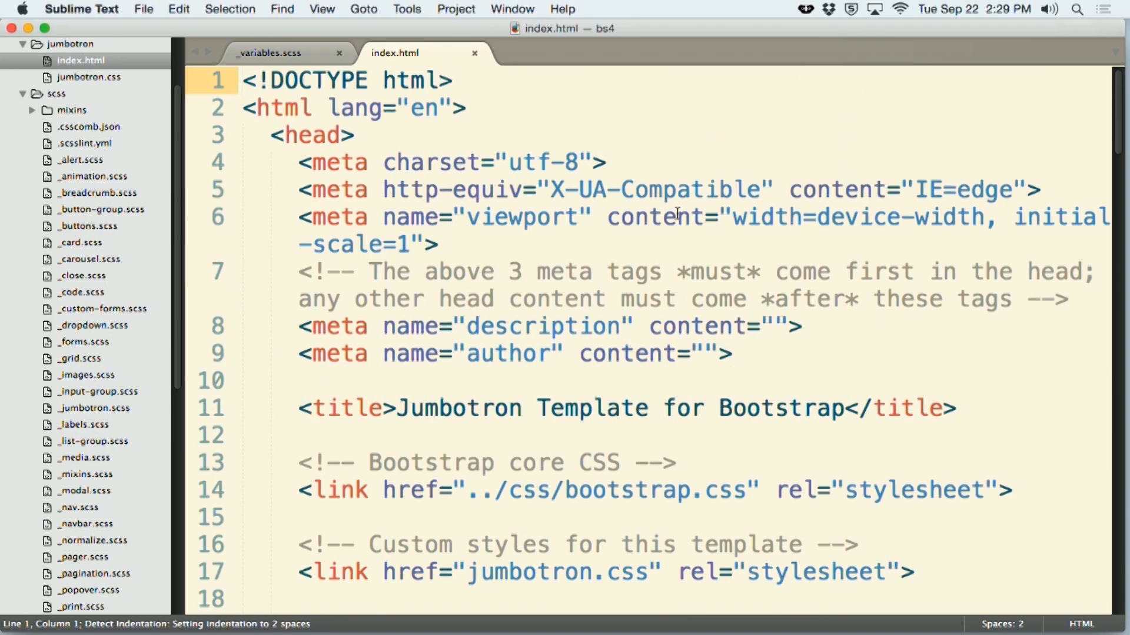
Launch the jumbotron index.html in Firefox via Open in Browser.
right_click(677, 214)
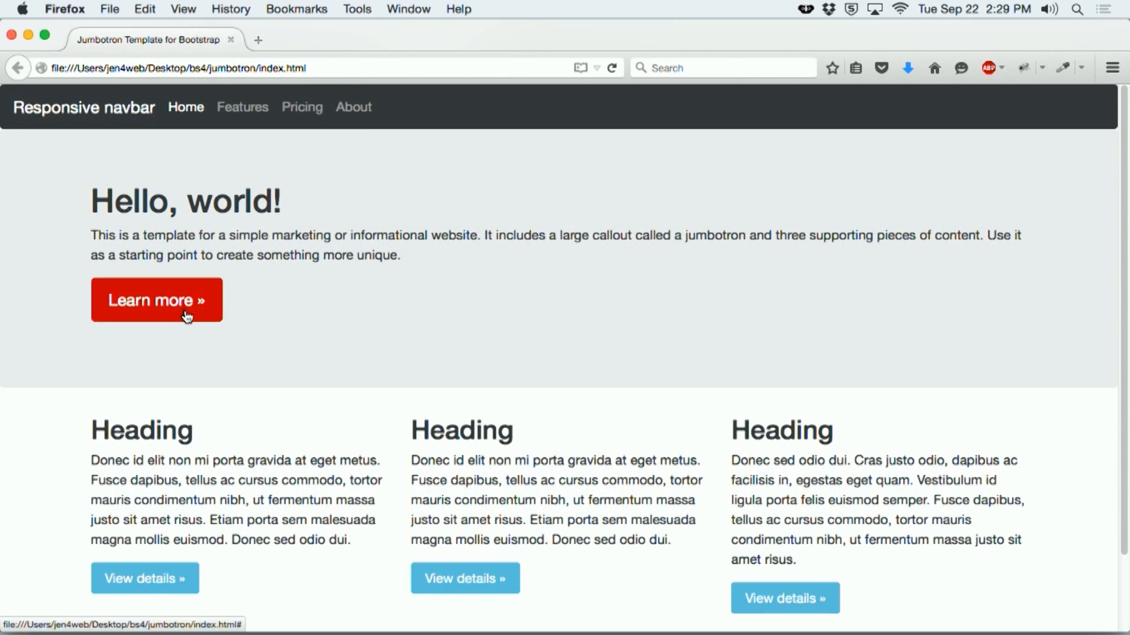
mouse_move(177, 356)
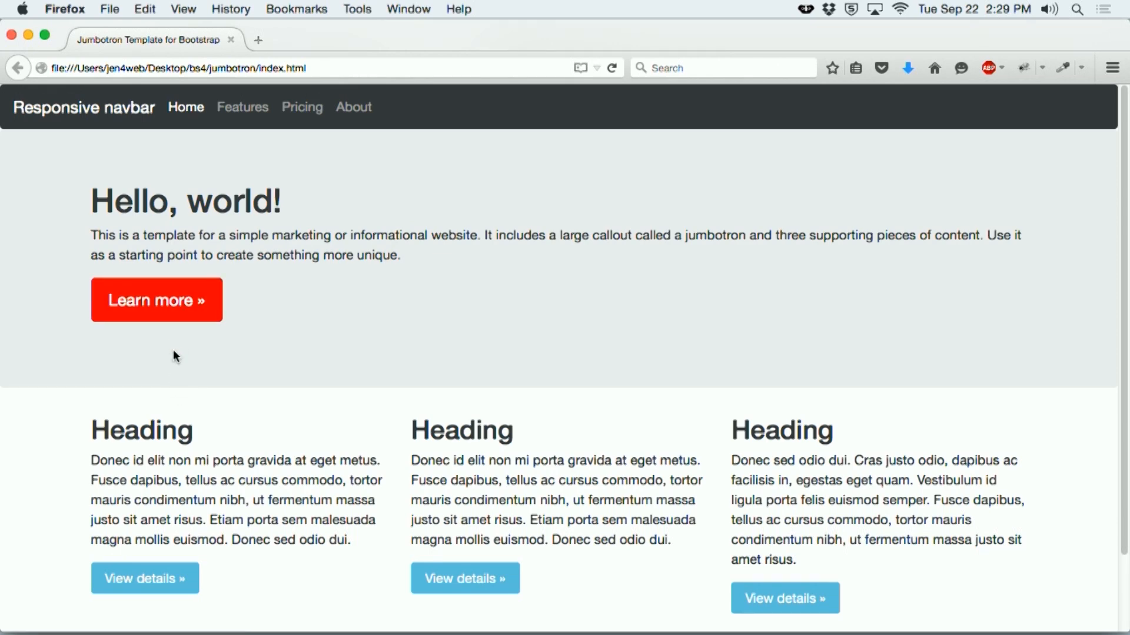
mouse_move(39, 53)
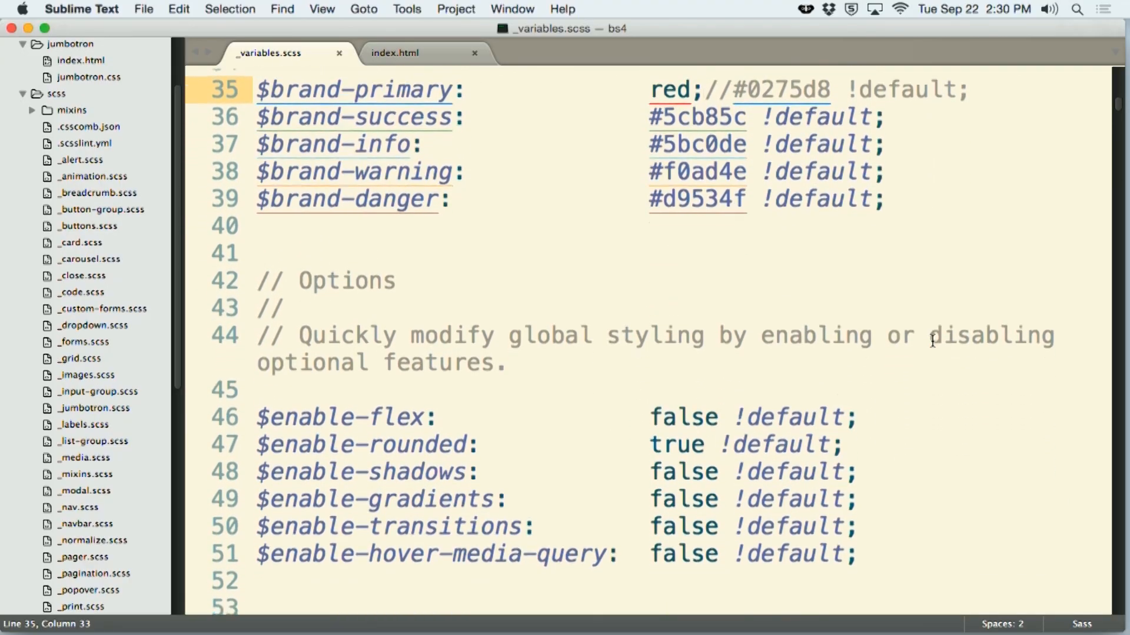
scroll(down, 3)
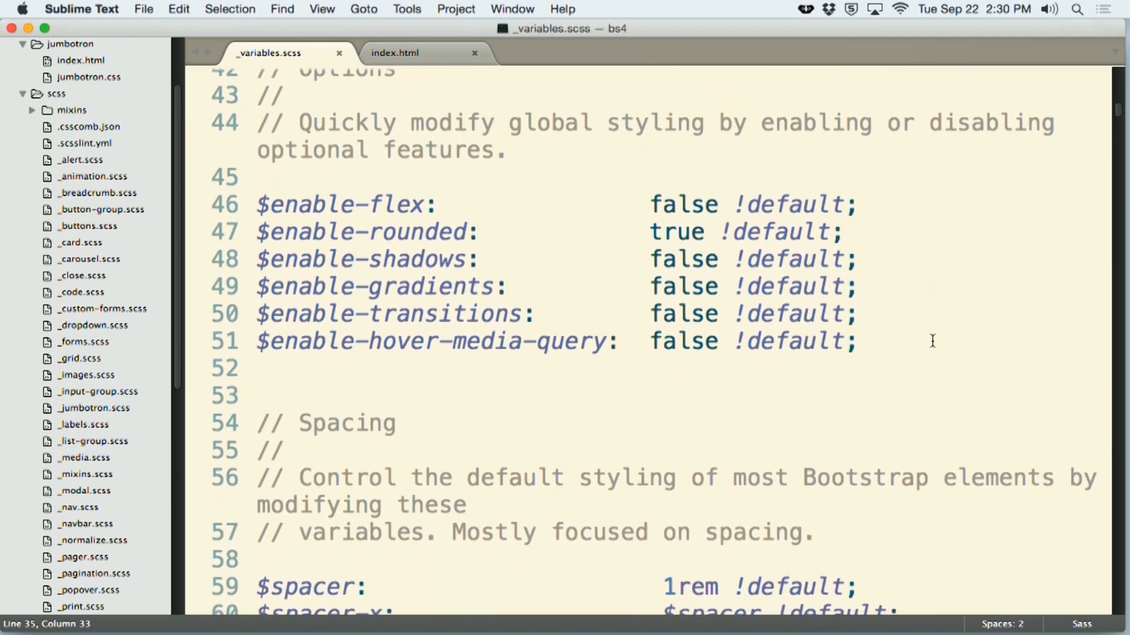
scroll(down, 3)
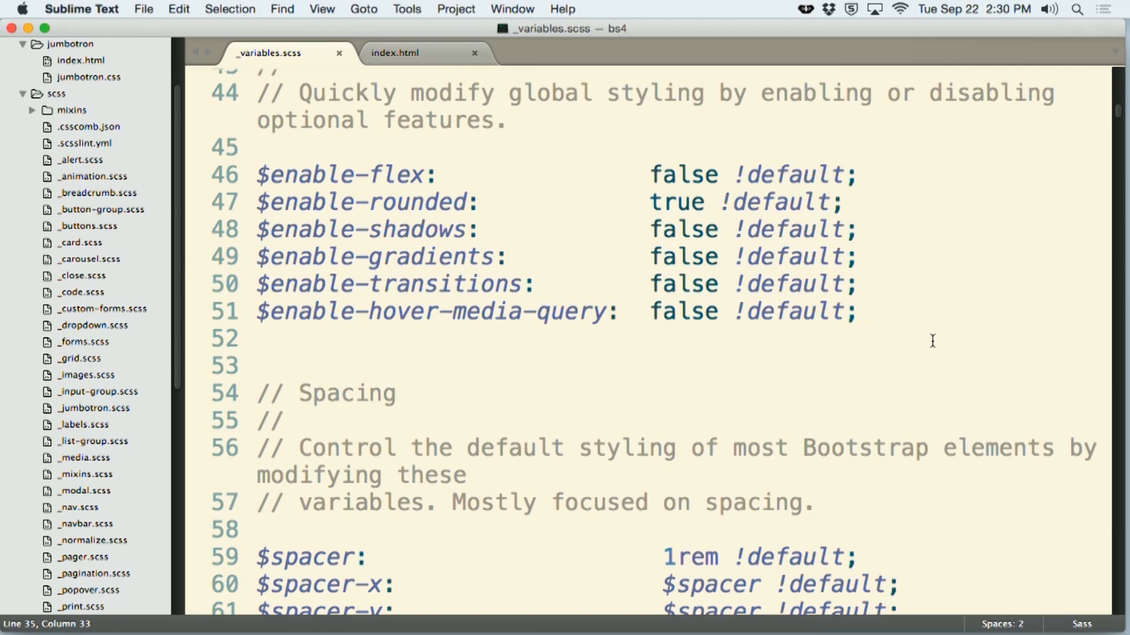
mouse_move(682, 231)
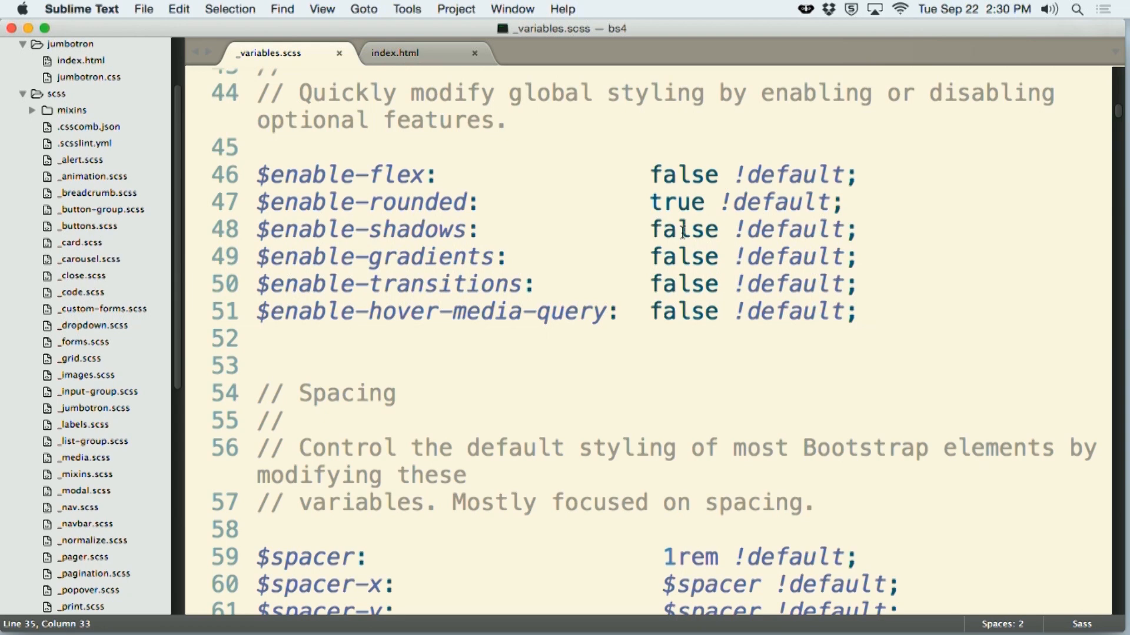
mouse_move(678, 269)
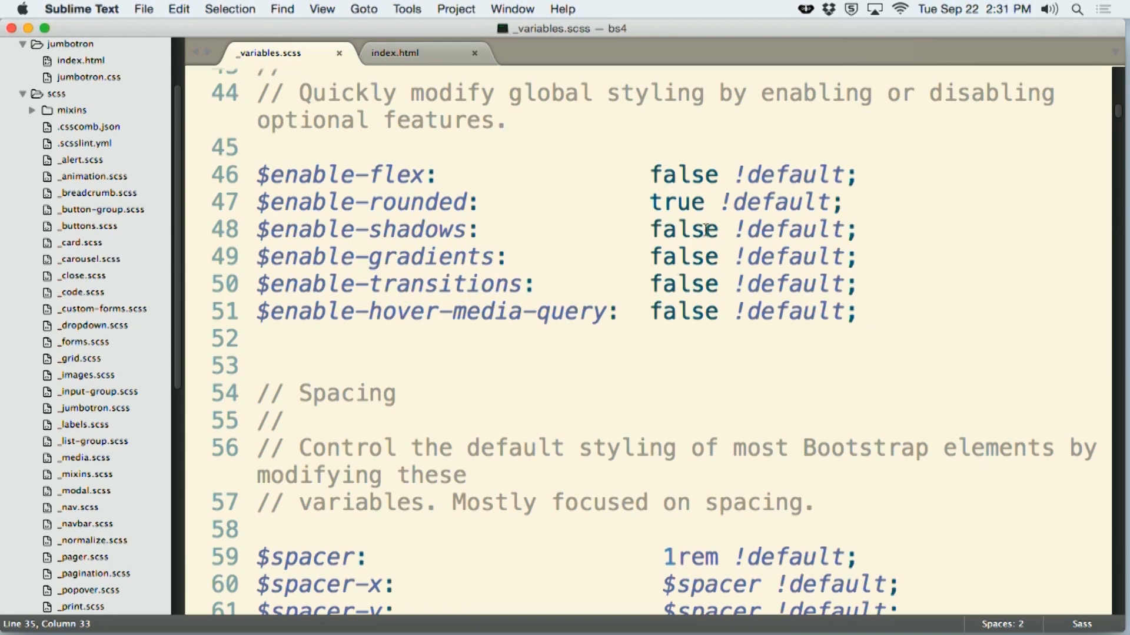
mouse_move(515, 219)
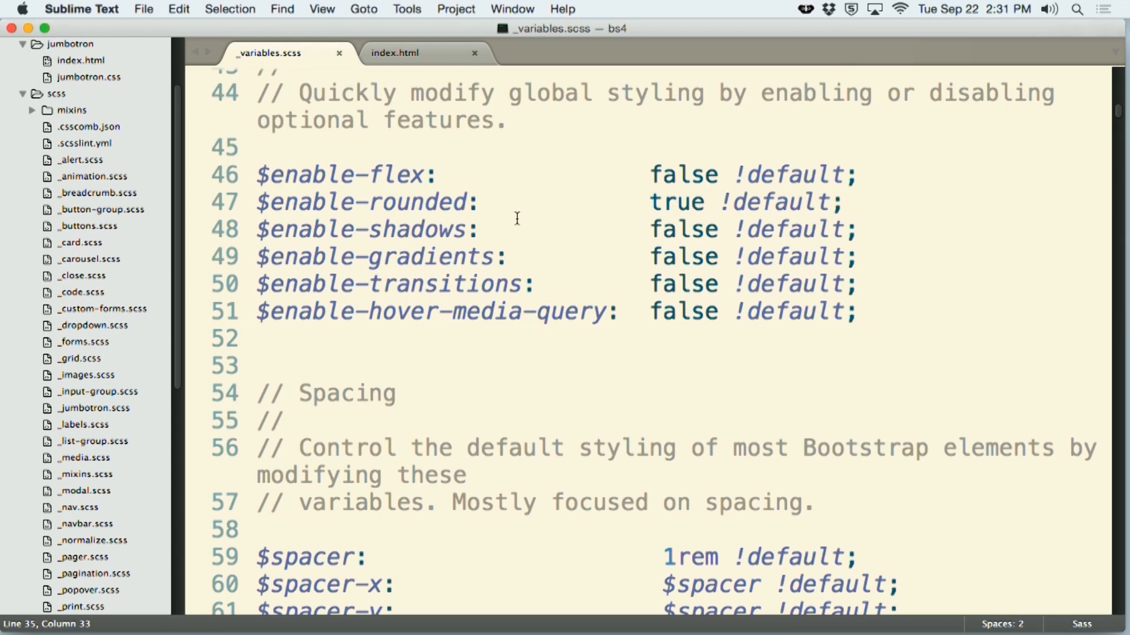
mouse_move(40, 20)
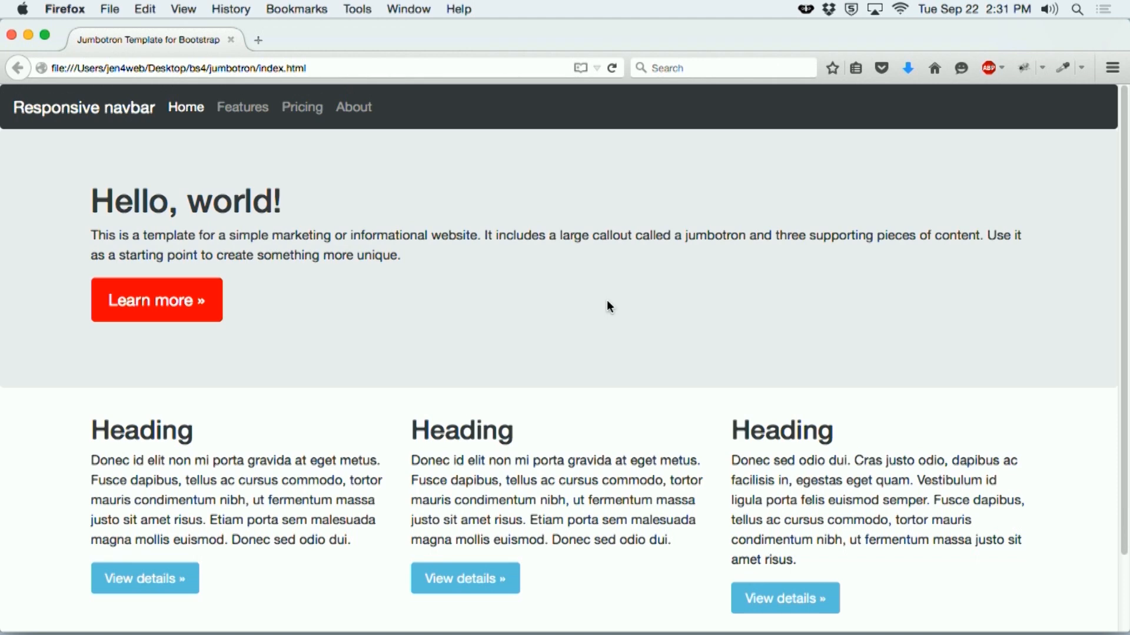
mouse_move(1109, 139)
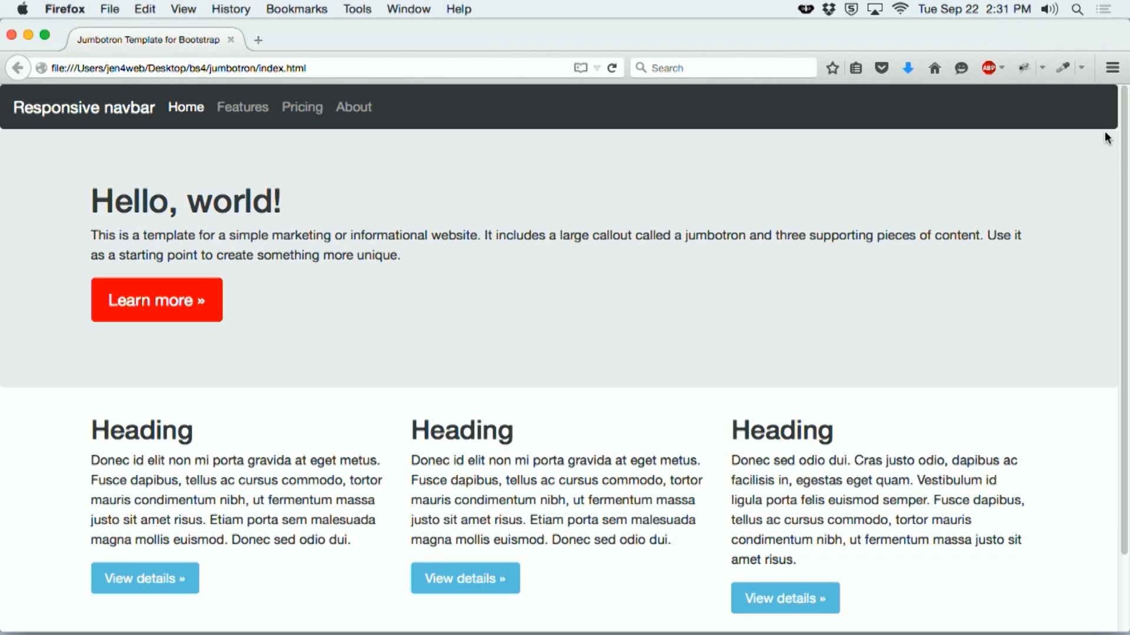
mouse_move(644, 488)
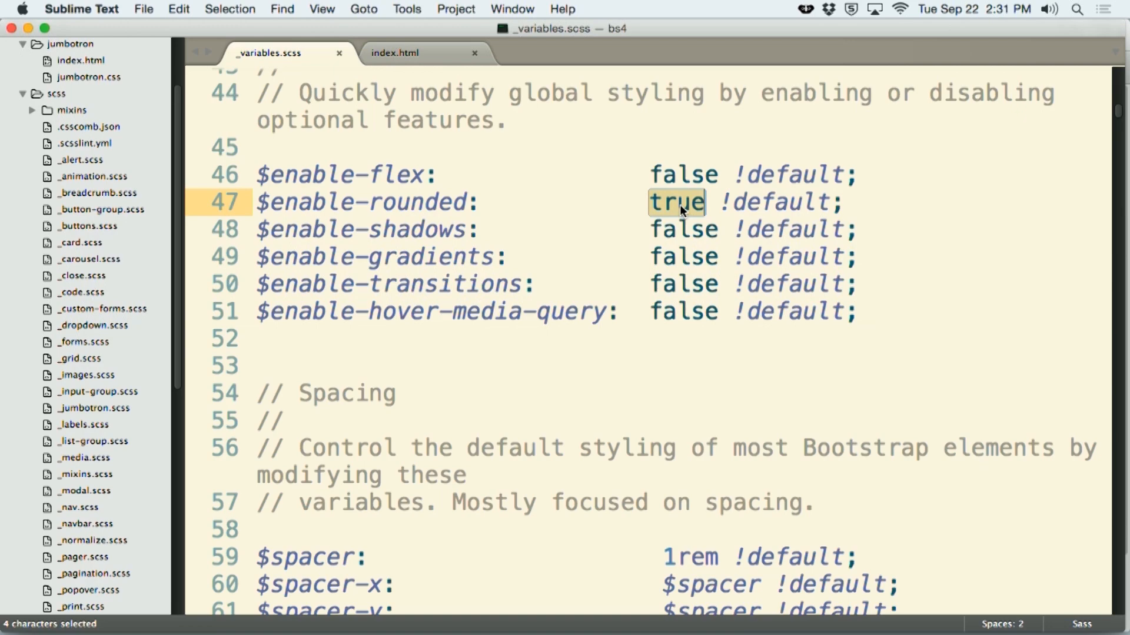
Replace true with false on the $enable-rounded line.
text(false)
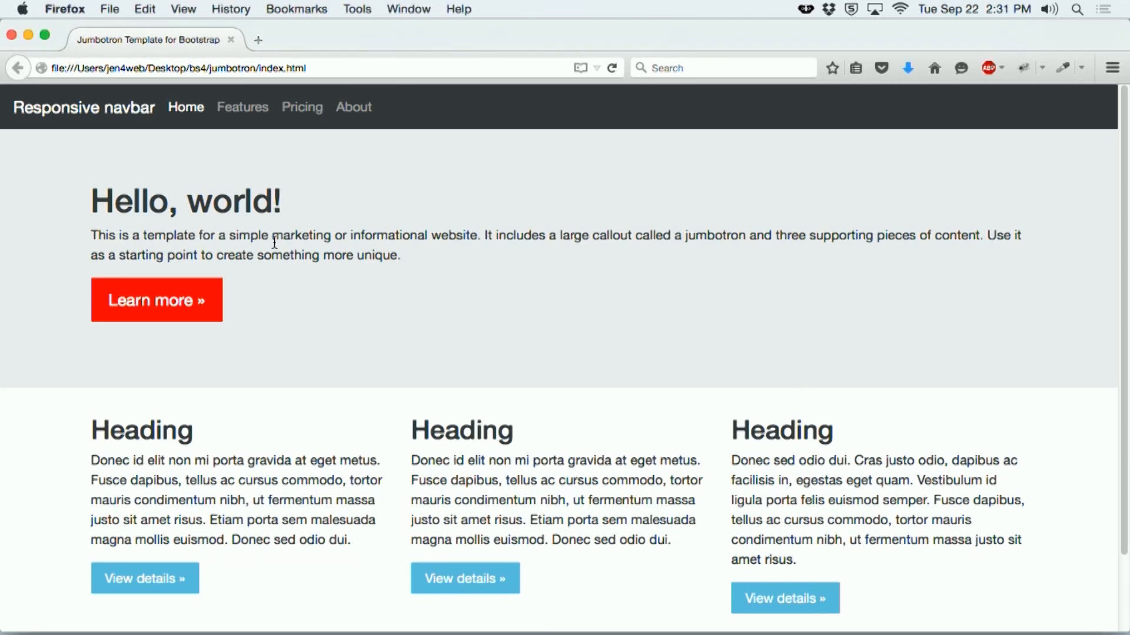
Reload the jumbotron page in Firefox to see the square-cornered red button, then return to Sublime Text.
right_click(770, 277)
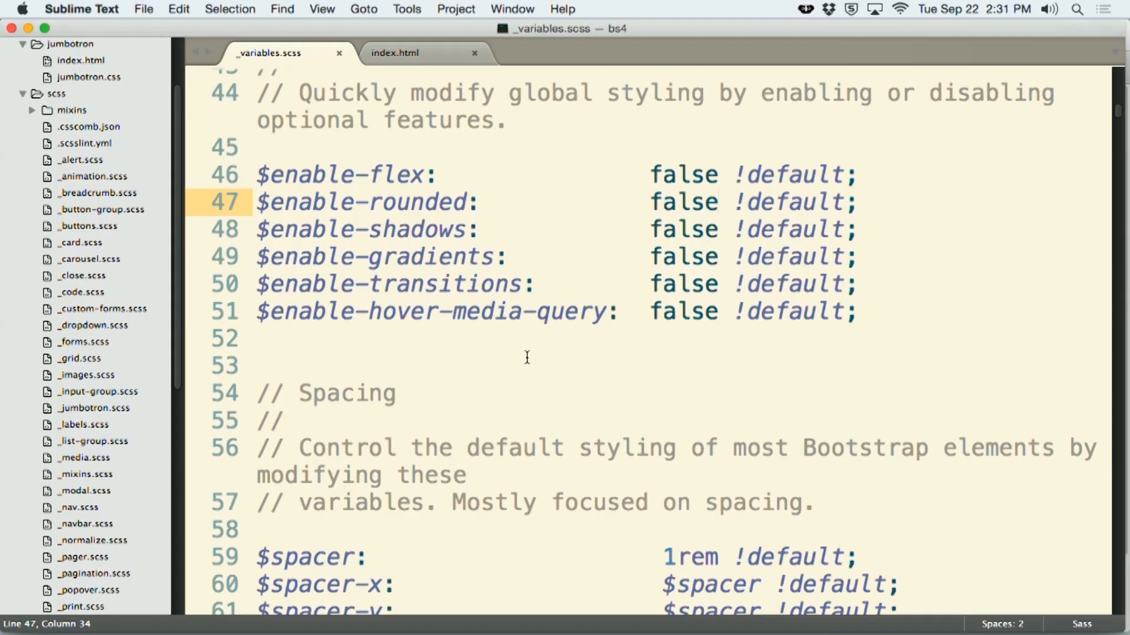
click(718, 201)
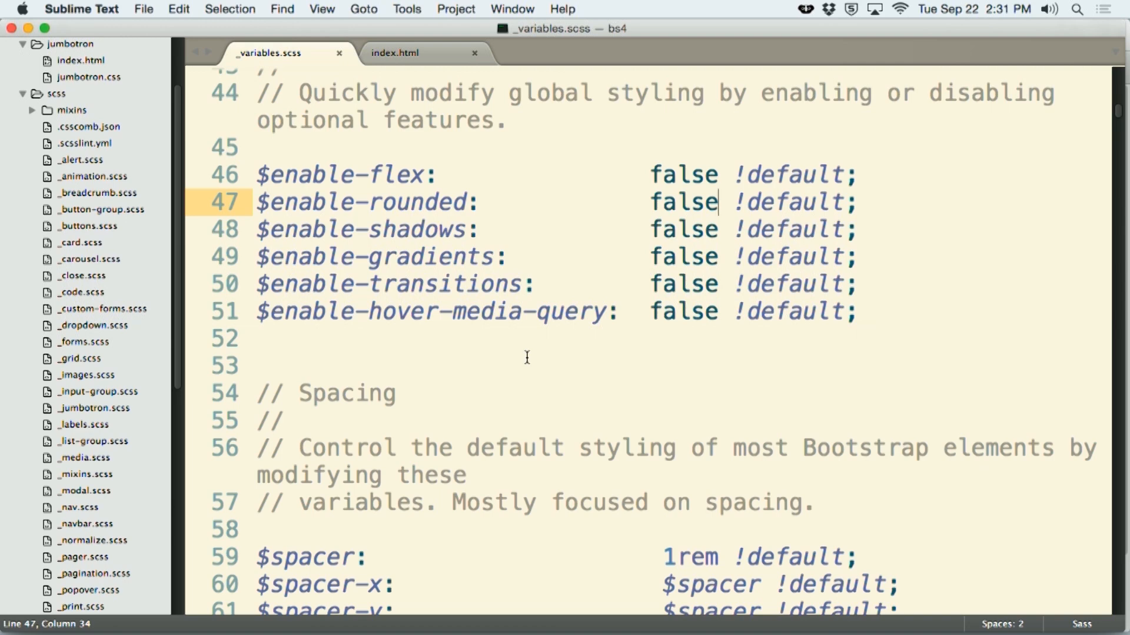